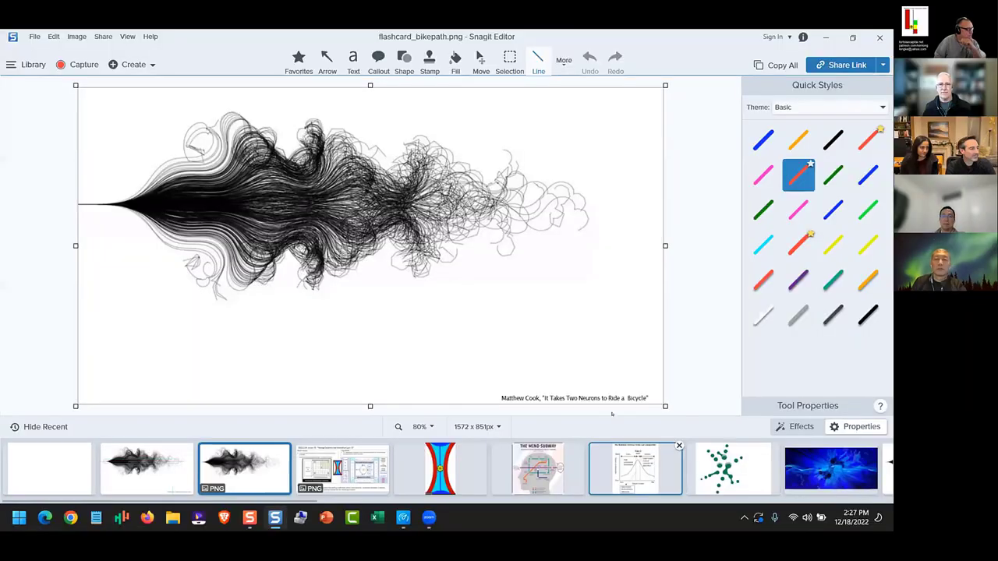
# Step: Open the annotated bike-path capture with the red line and cyan box at 125% zoom
pyautogui.click(420, 426)
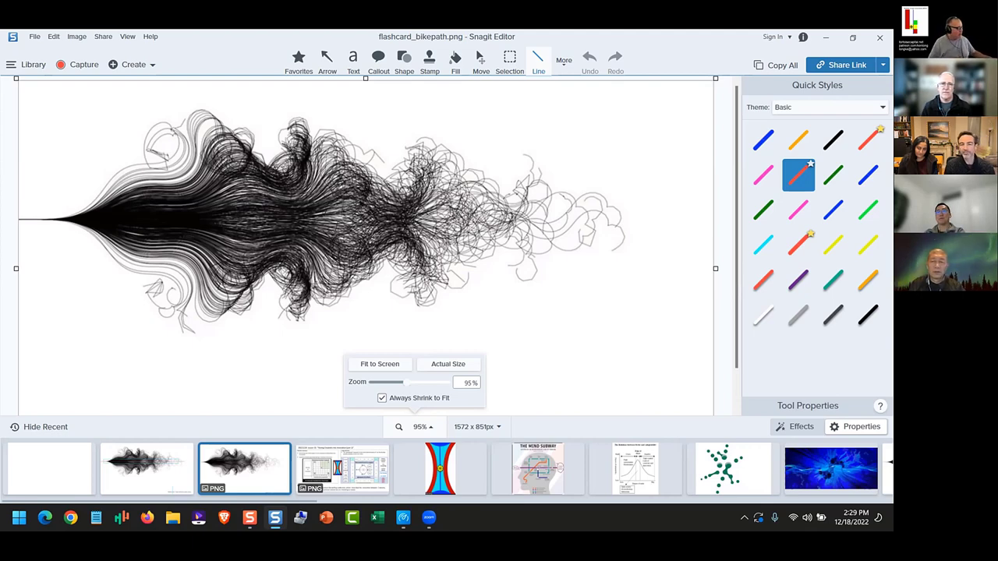
pyautogui.moveTo(147, 467)
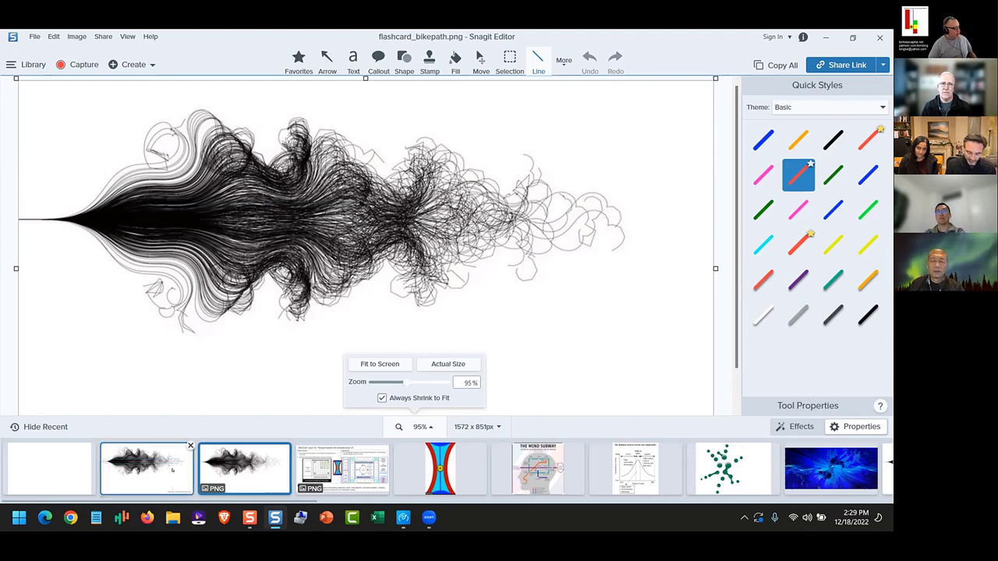
pyautogui.click(147, 467)
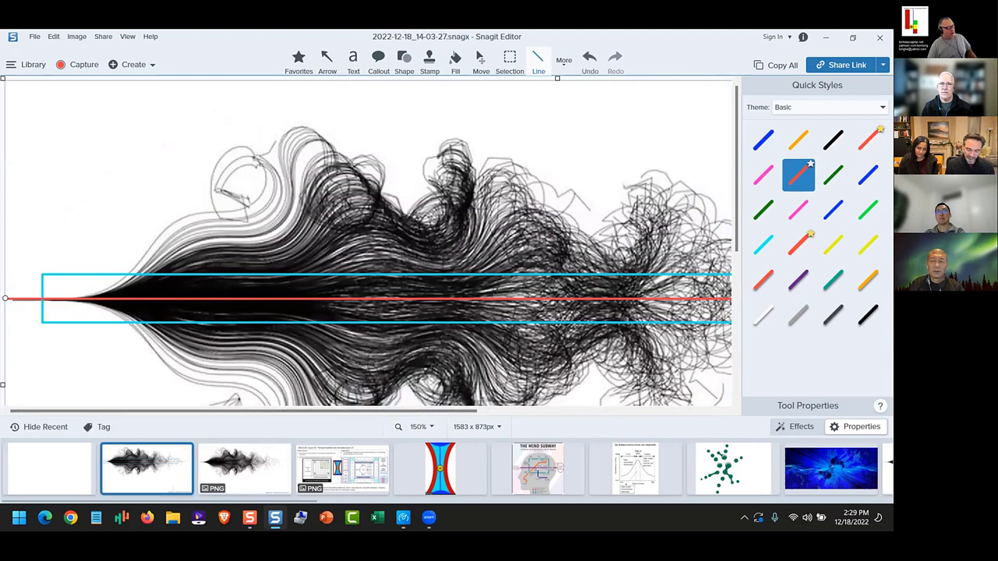
pyautogui.click(418, 426)
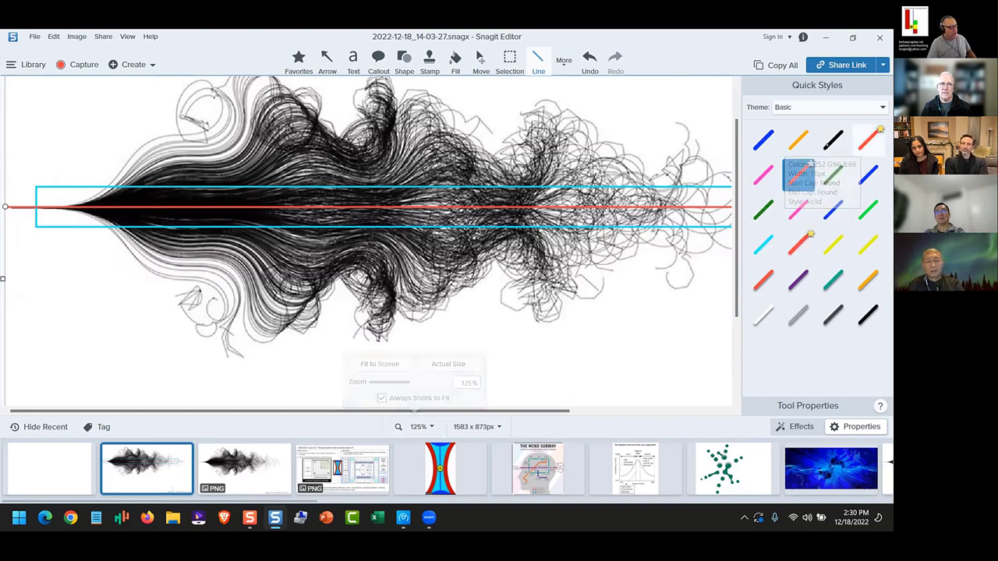
pyautogui.click(868, 140)
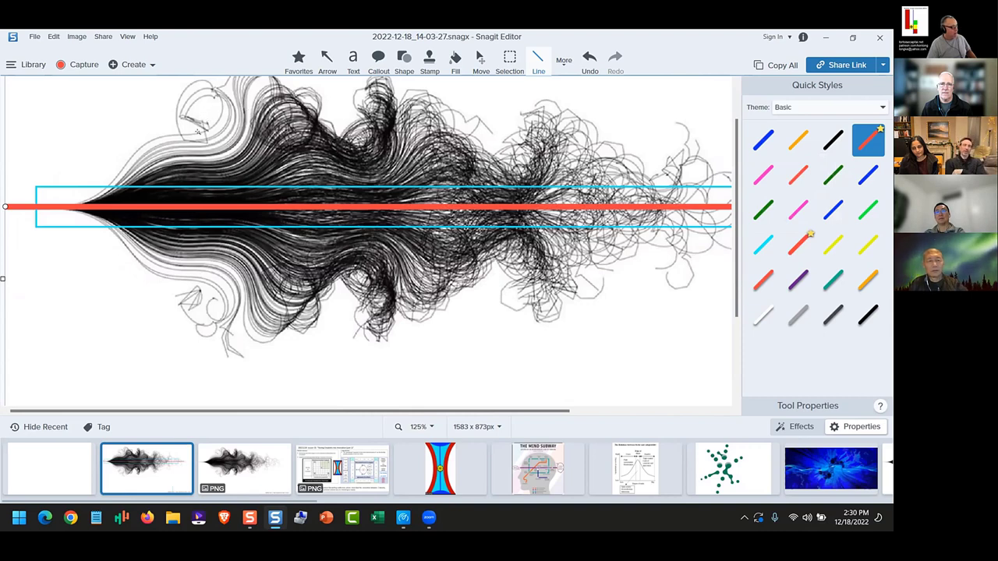
# Step: Draw a thick red vertical line across the left flow, then open the hourglass diagram capture
pyautogui.moveTo(204, 118); pyautogui.dragTo(204, 307)
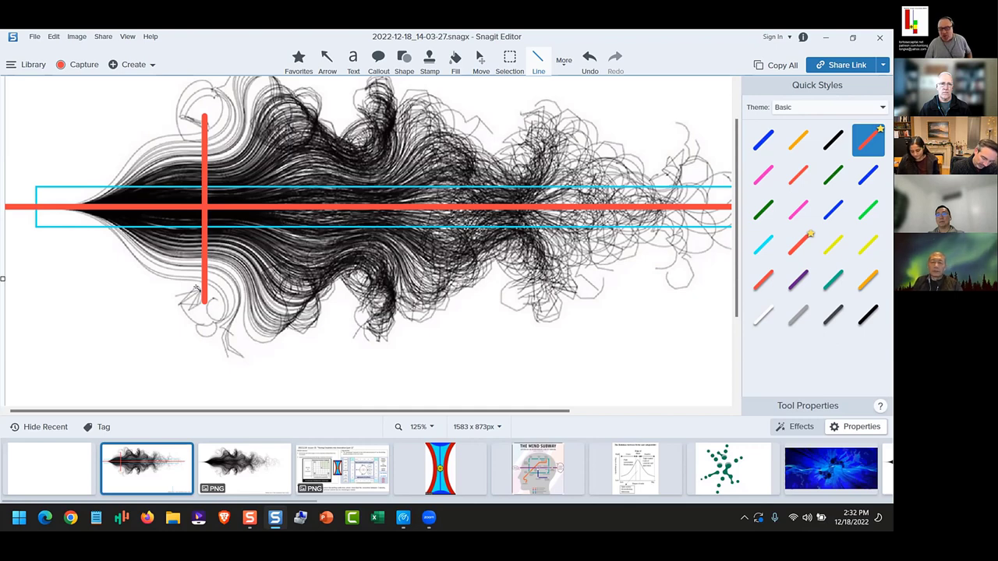
pyautogui.moveTo(436, 86)
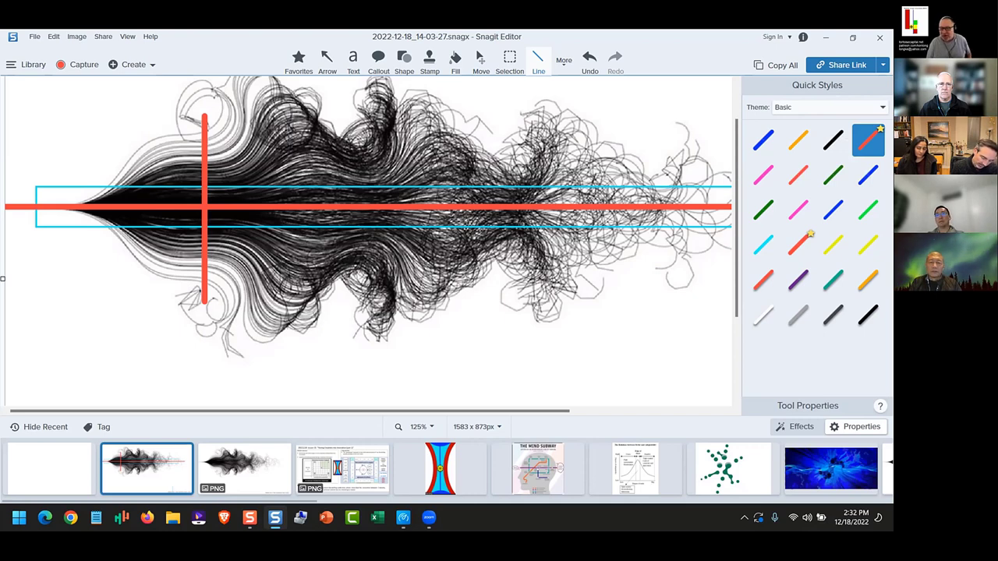
pyautogui.moveTo(341, 468)
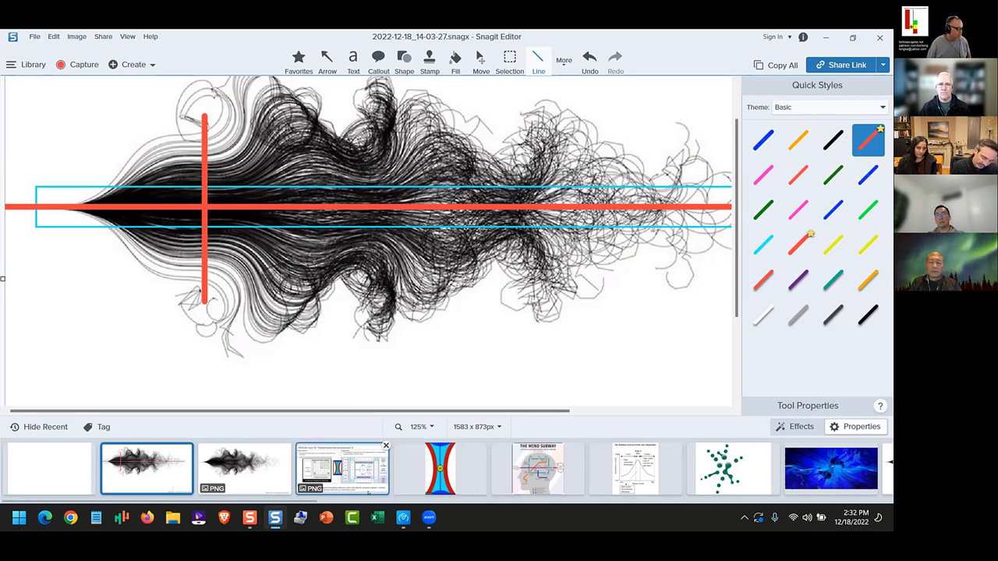
pyautogui.click(440, 468)
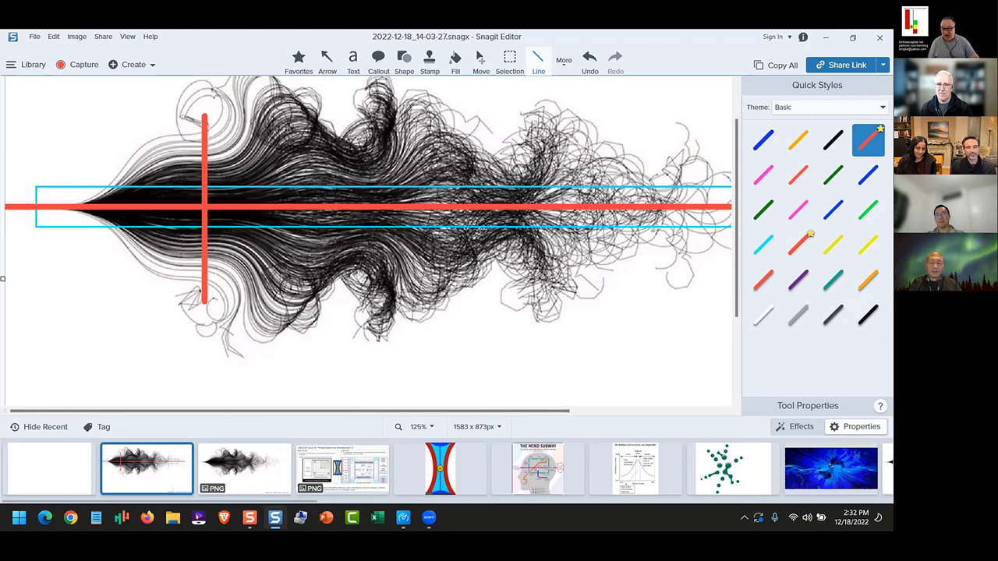
pyautogui.click(441, 468)
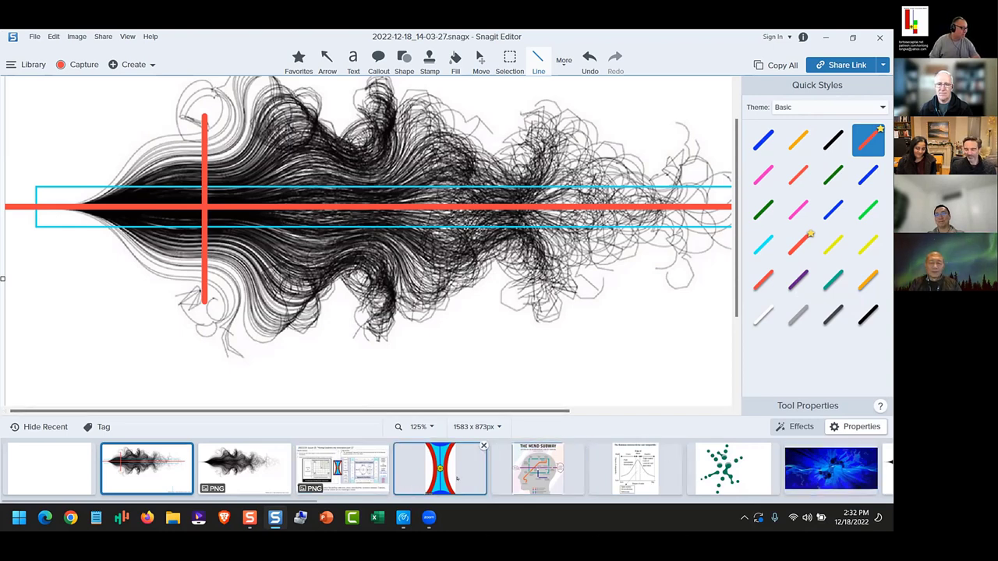
pyautogui.click(439, 468)
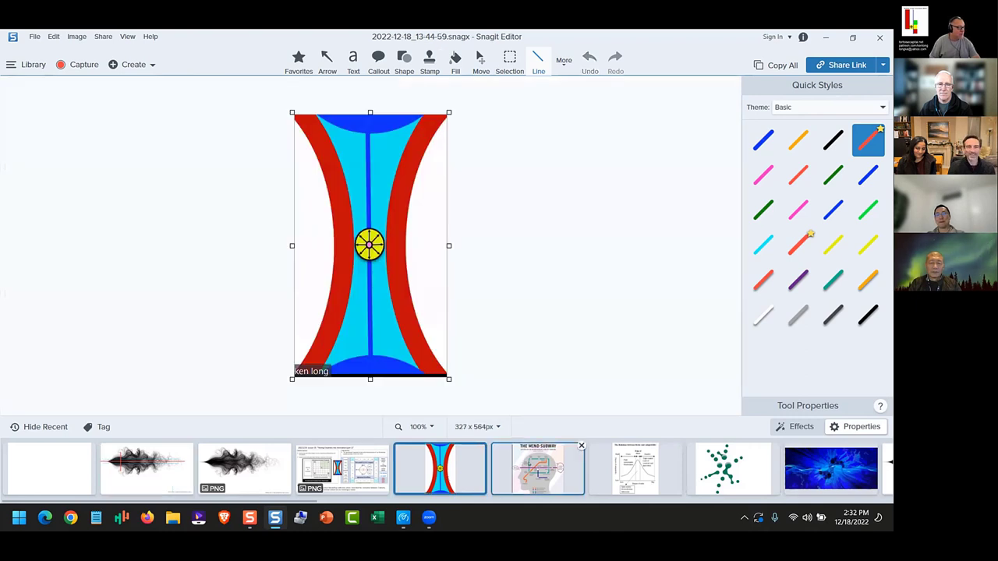
pyautogui.moveTo(441, 468)
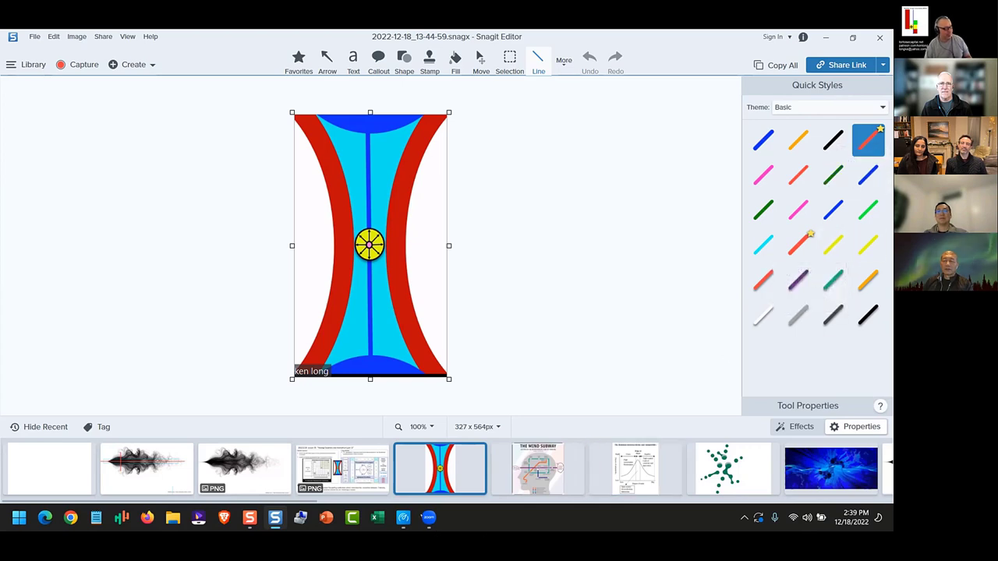
# Step: Select the Recent tray thumbnail to show the lesson 26 notes slide on the canvas
pyautogui.click(341, 469)
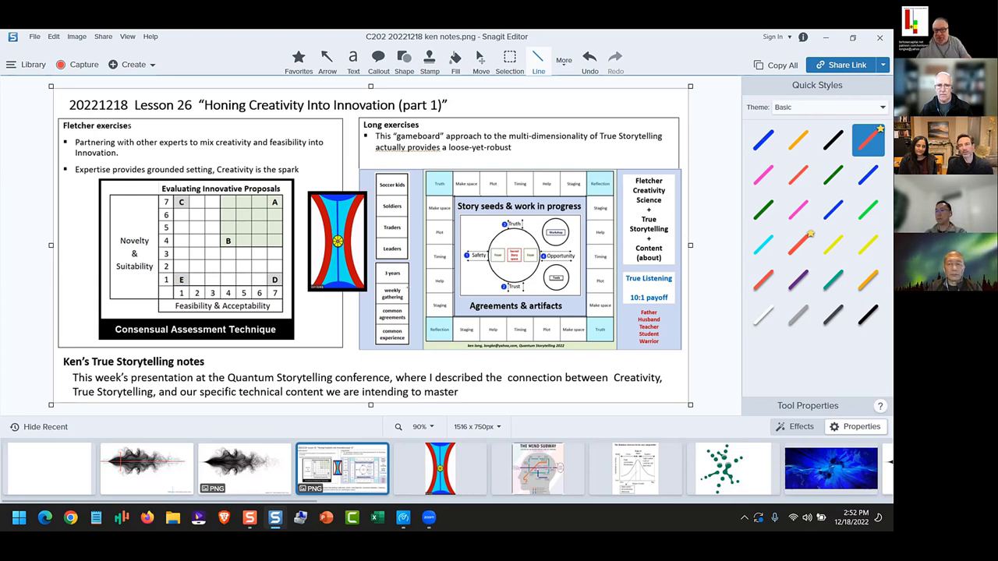
pyautogui.moveTo(426, 287)
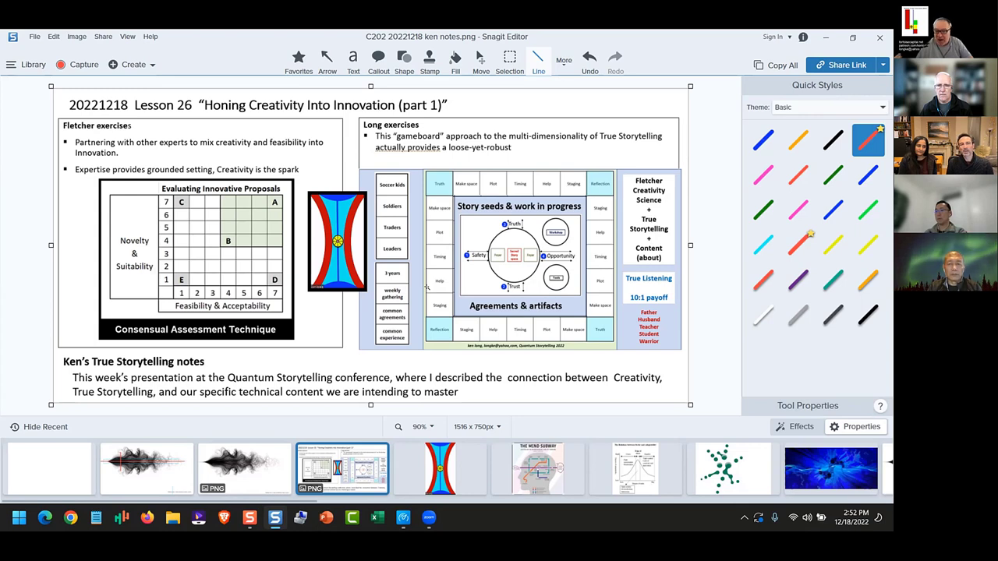